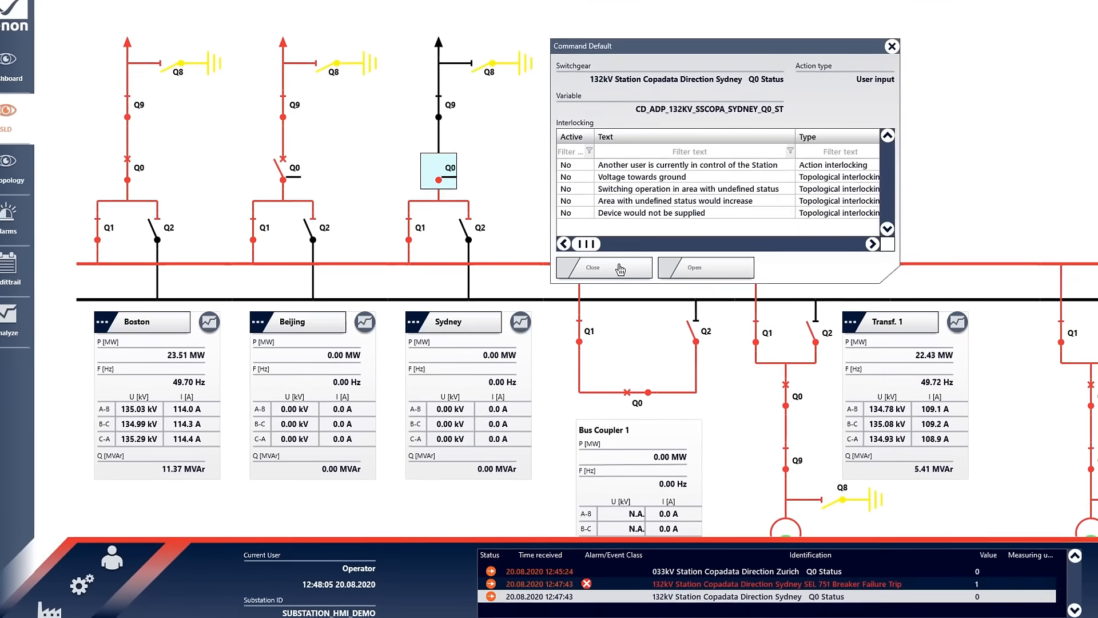
Step: Close the Sydney Q0 command details and scroll down to the substation variables list
click(602, 268)
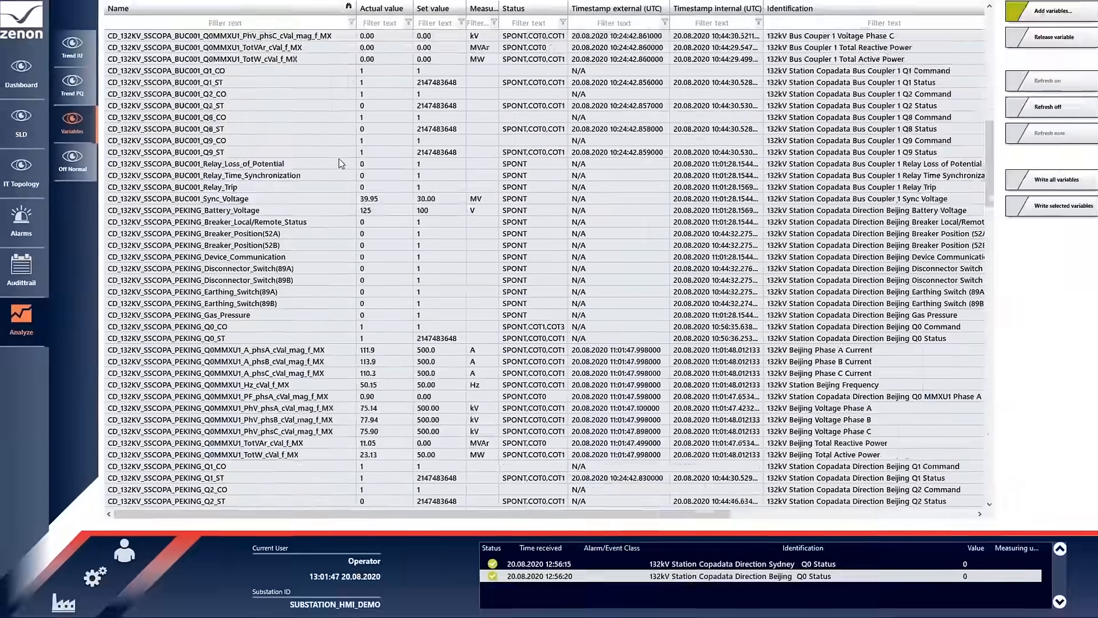
scroll(down, 3)
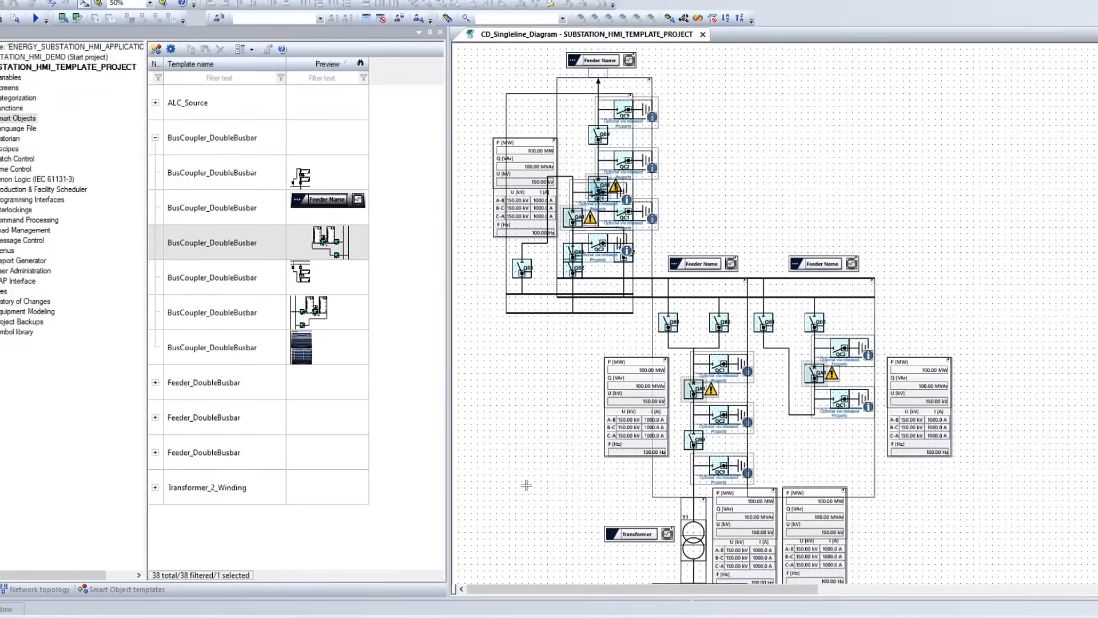
scroll(down, 3)
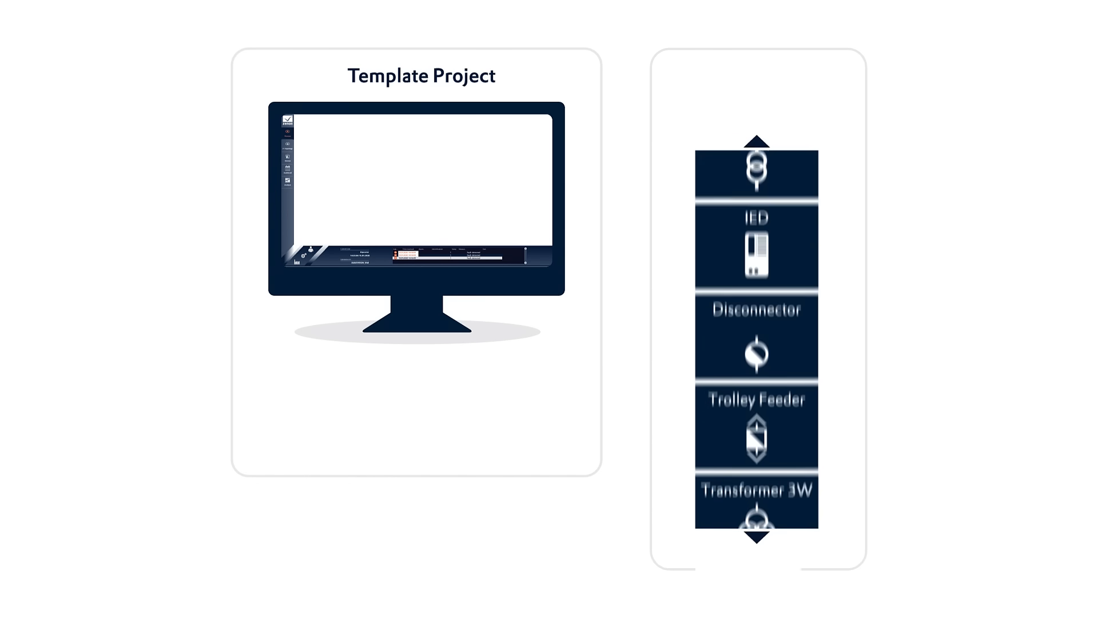
Step: Open the zenon Application Set for Substation HMI page and scroll to its free-package form
scroll(up, 3)
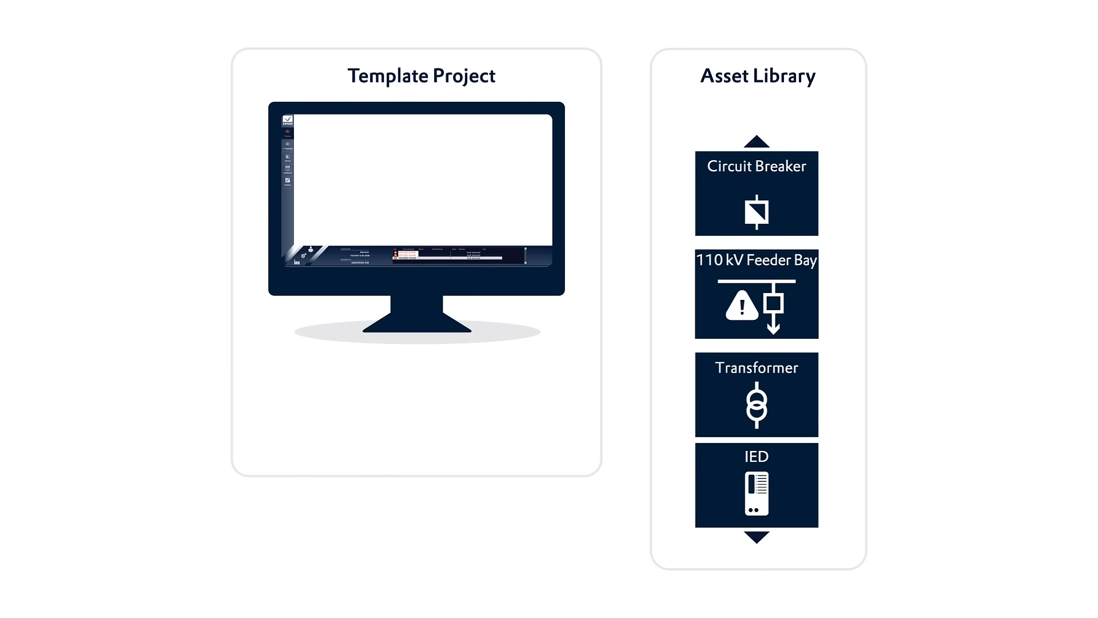
click(756, 294)
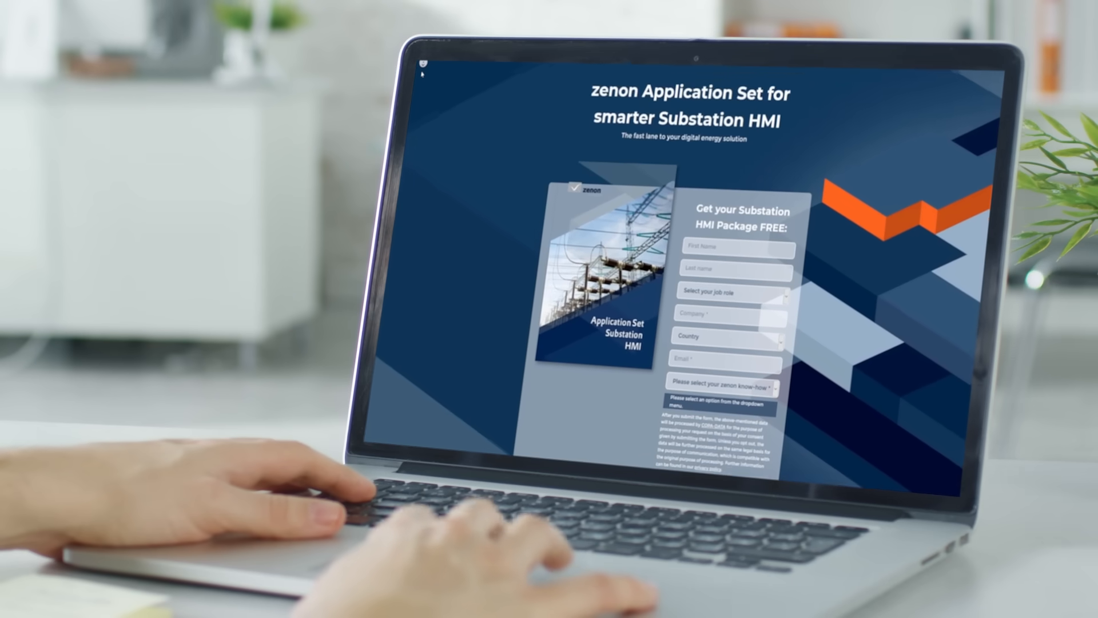
scroll(down, 3)
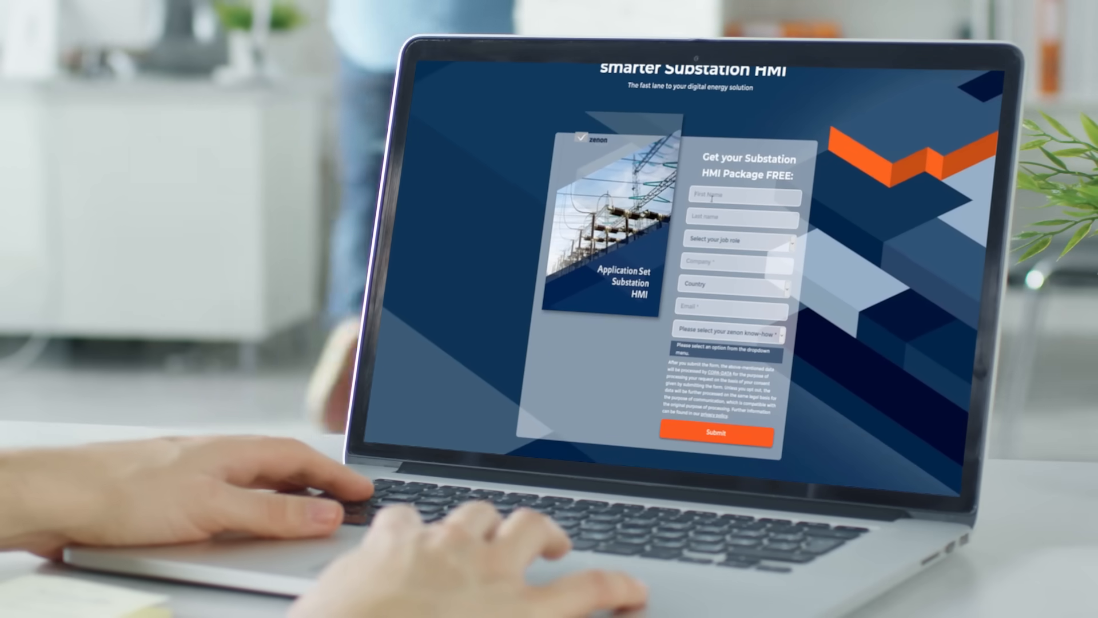